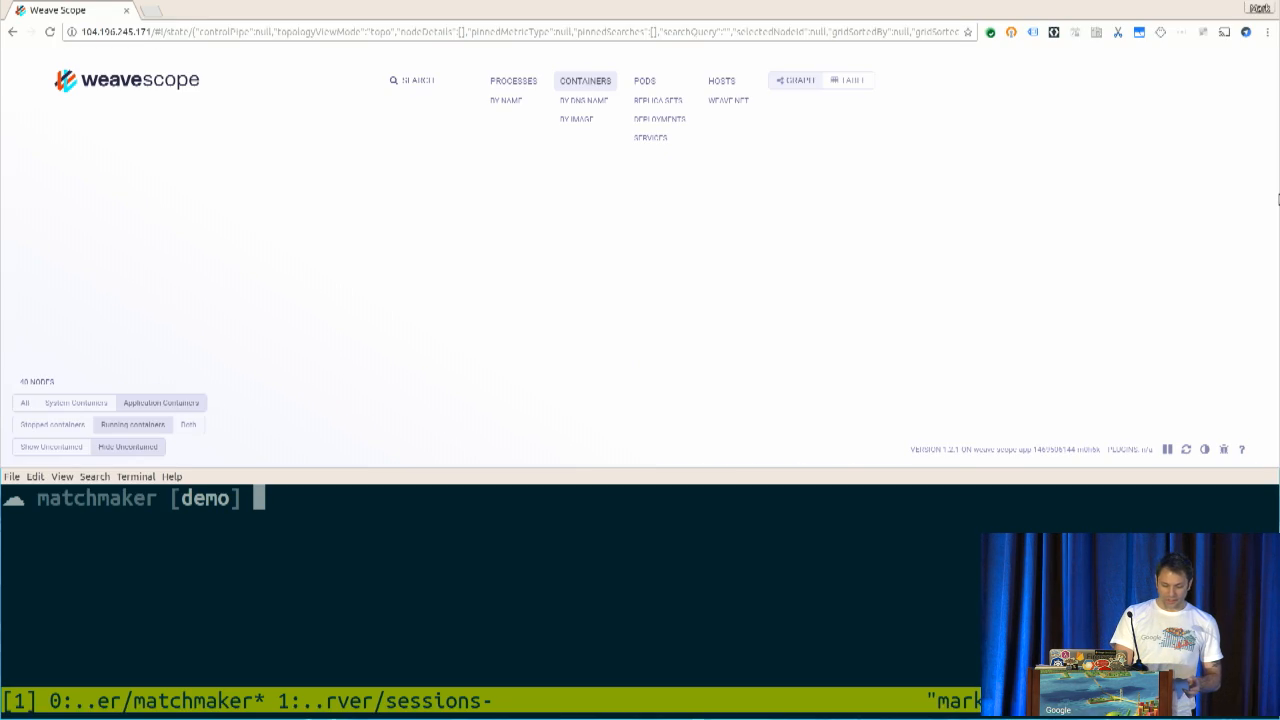
pyautogui.moveTo(914, 277)
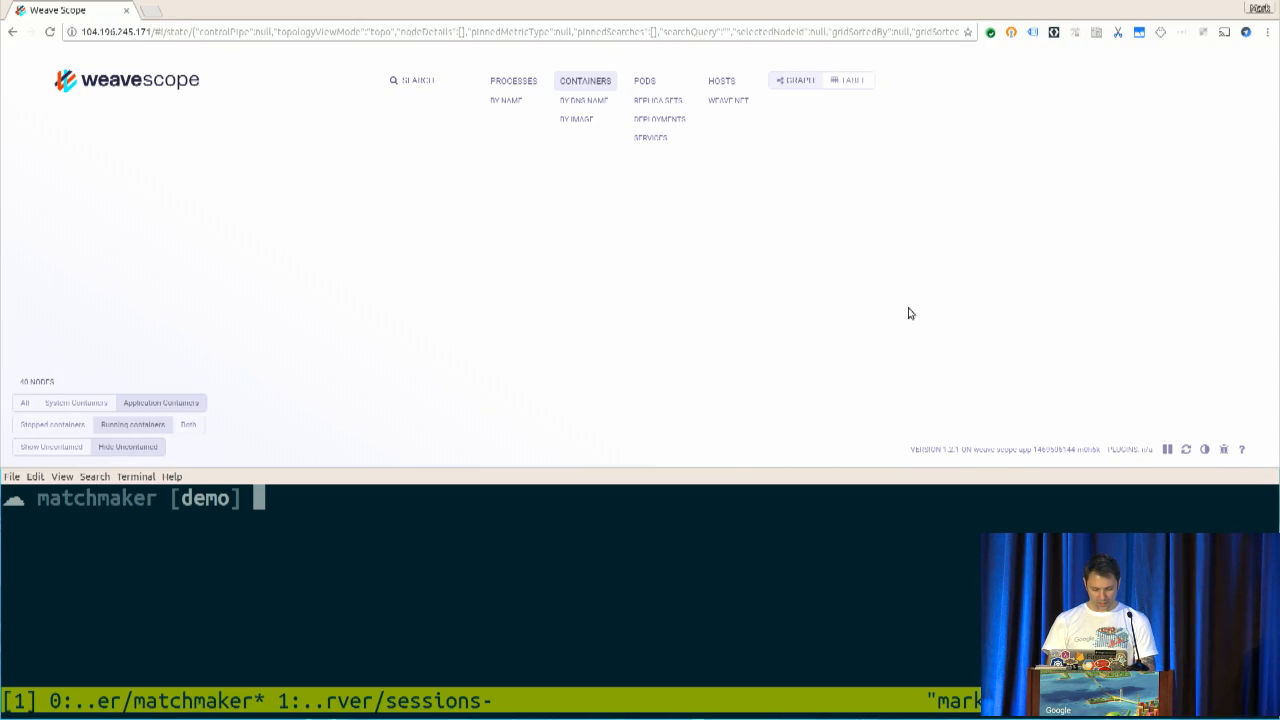
# Deploy the matchmaker's Redis instance with make deploy-redis
pyautogui.write('make')
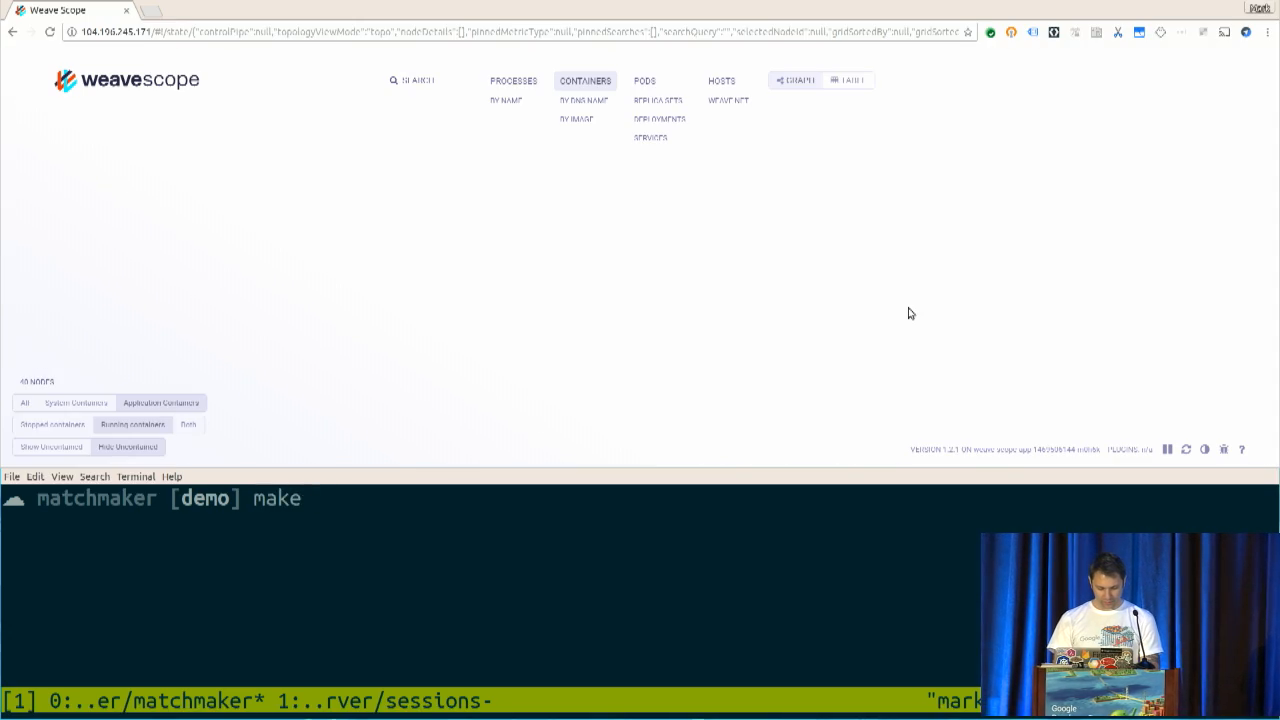
pyautogui.write('delpre')
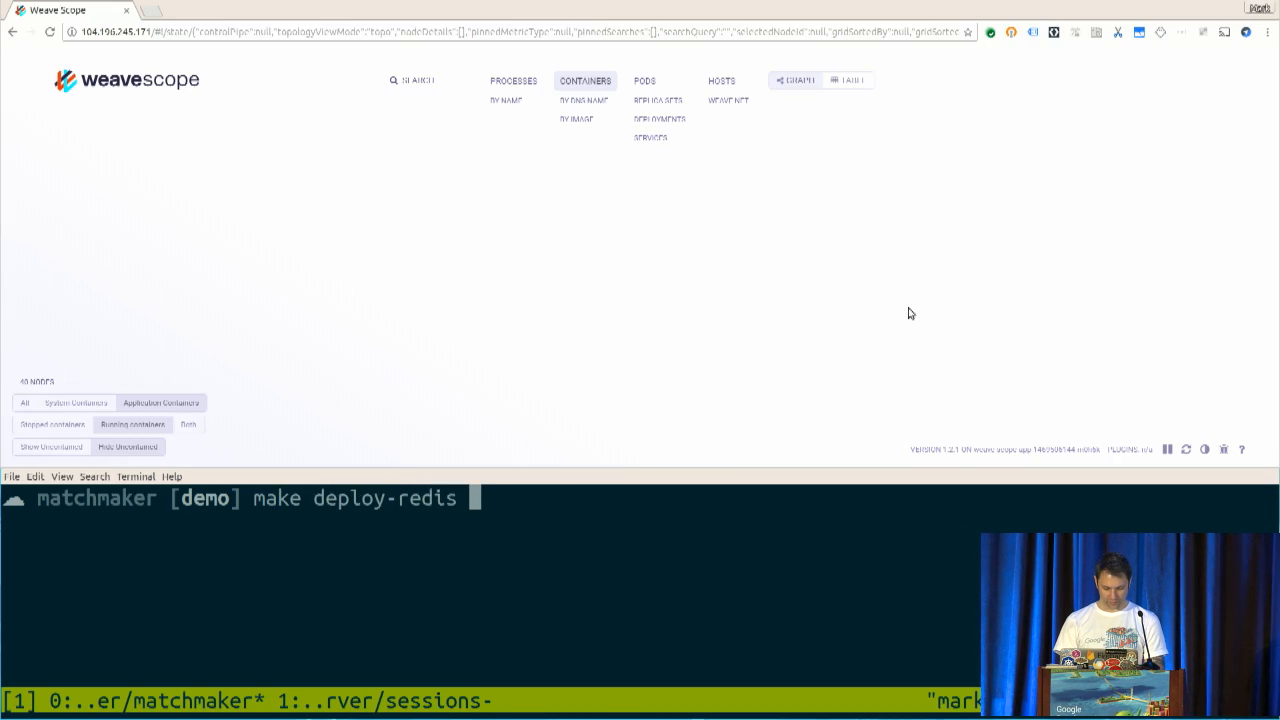
pyautogui.press('Return')
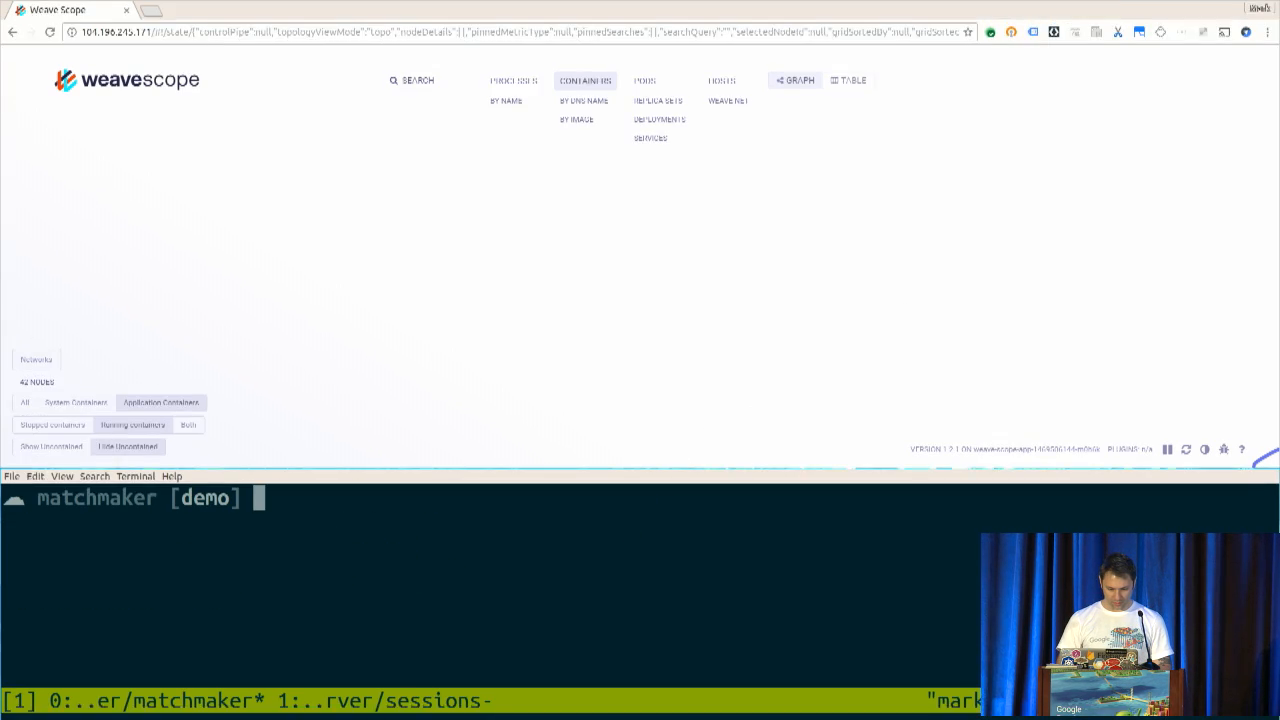
pyautogui.moveTo(394, 576)
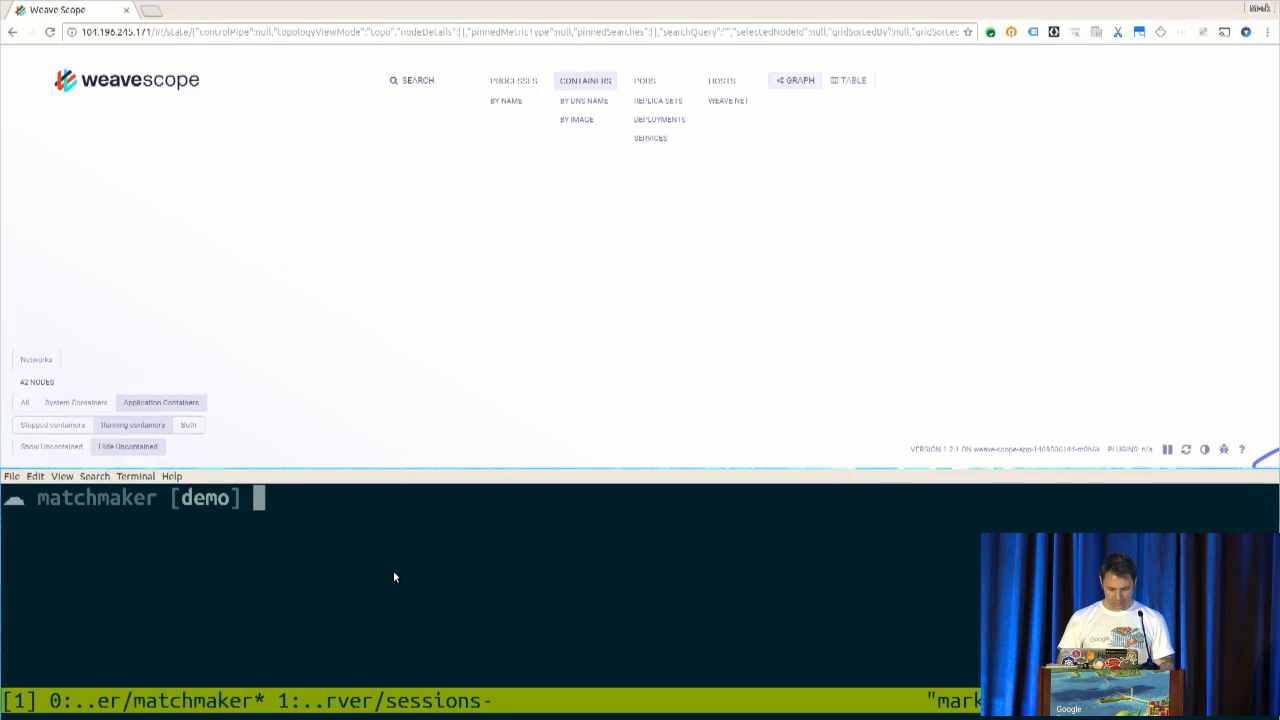
pyautogui.moveTo(526, 321)
pyautogui.write('m')
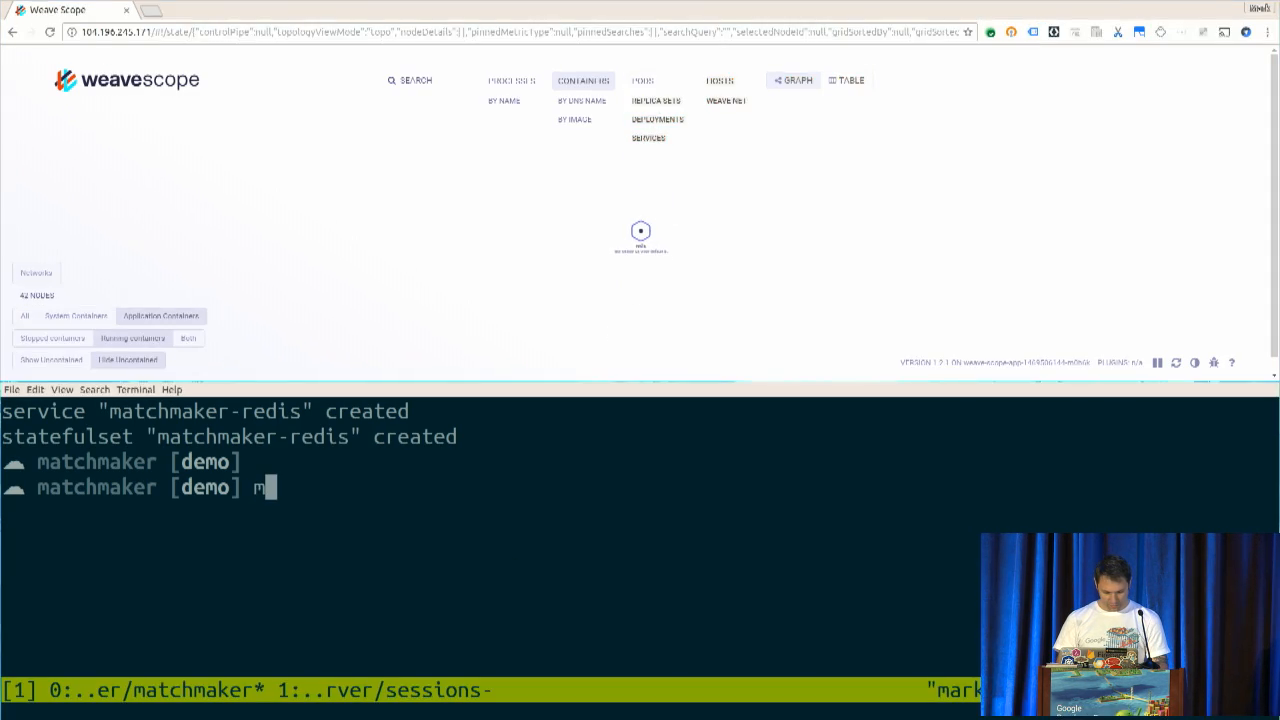
# Deploy the matchmaker service with make deploy, then move to the sessions window
pyautogui.write('ake')
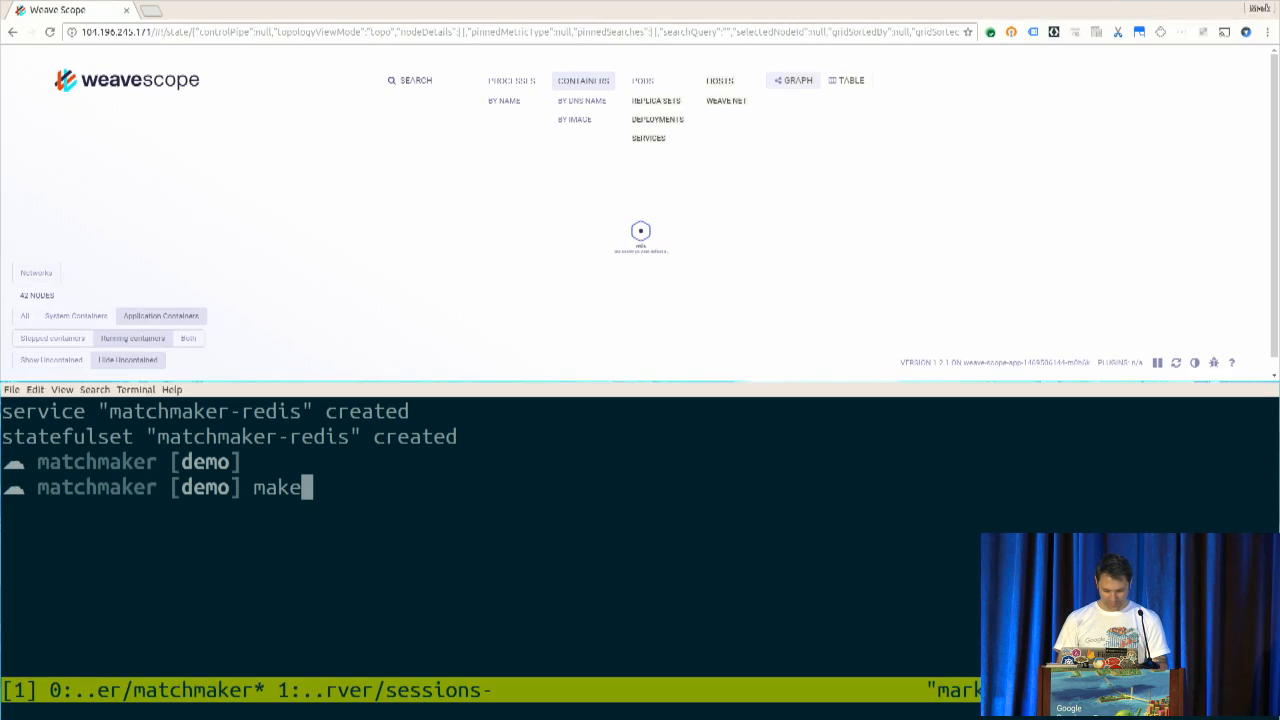
pyautogui.press('Return')
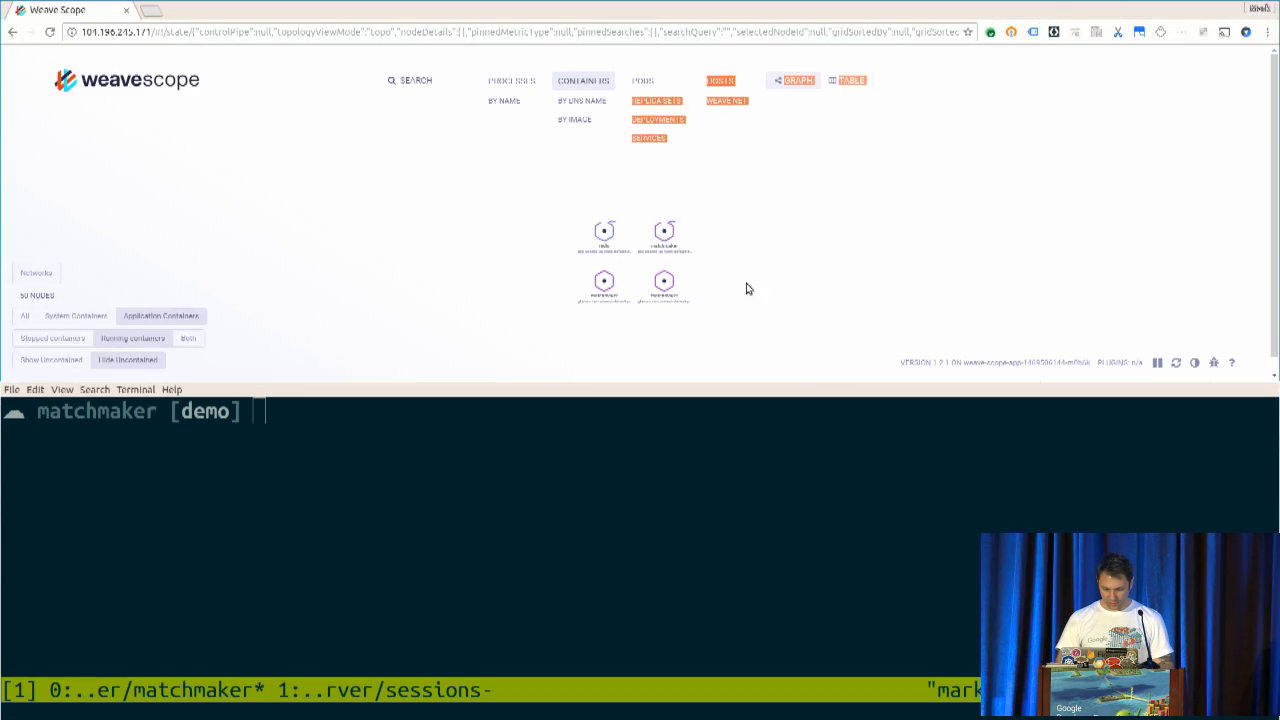
pyautogui.write('make')
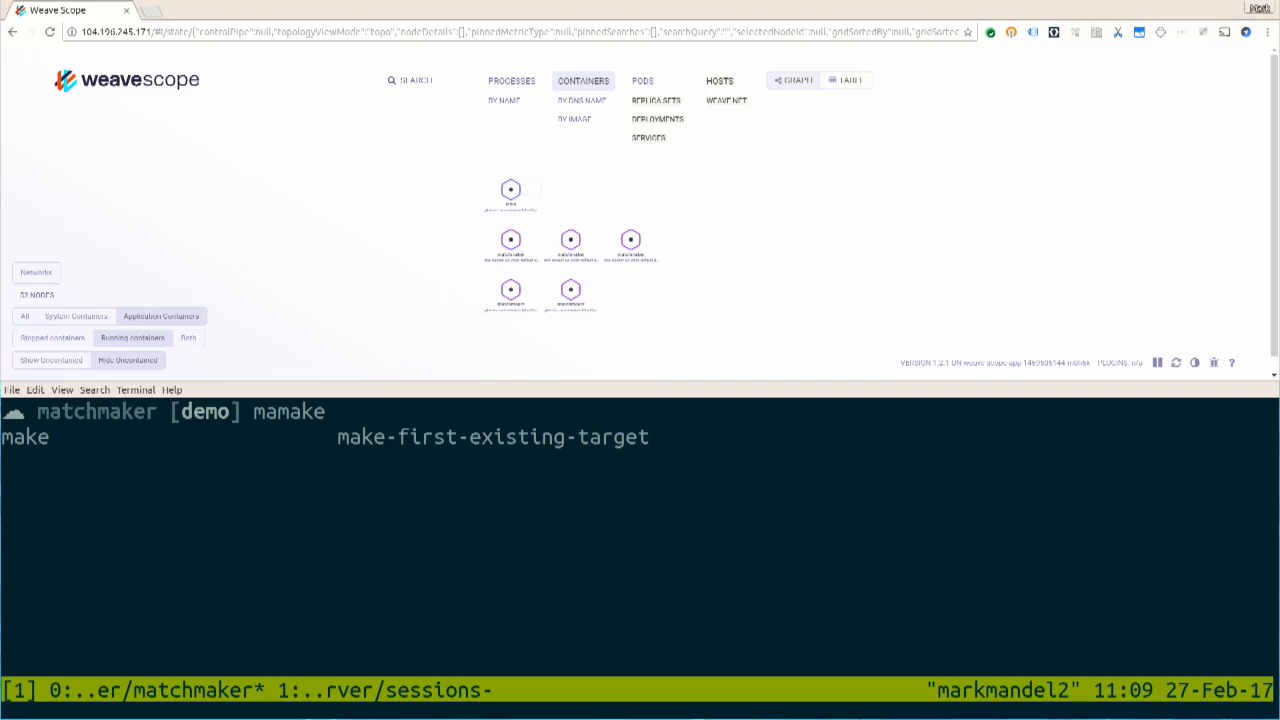
pyautogui.write('deploy-')
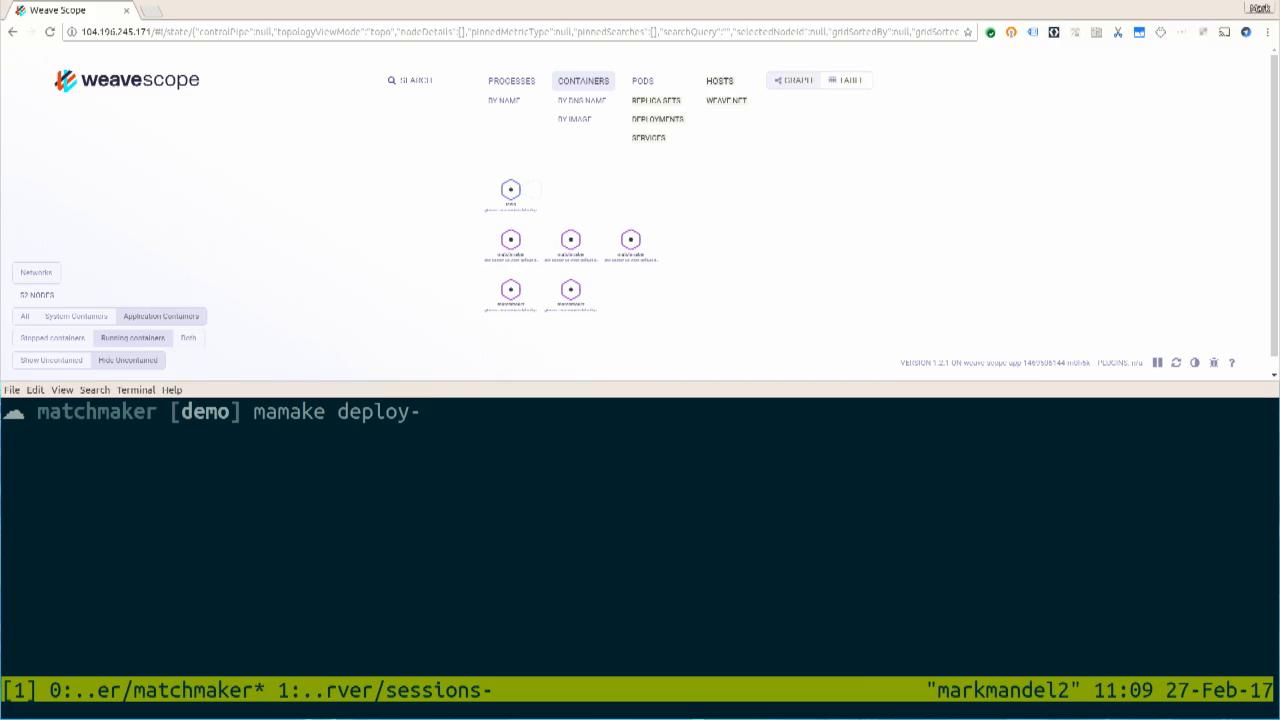
pyautogui.press('Return')
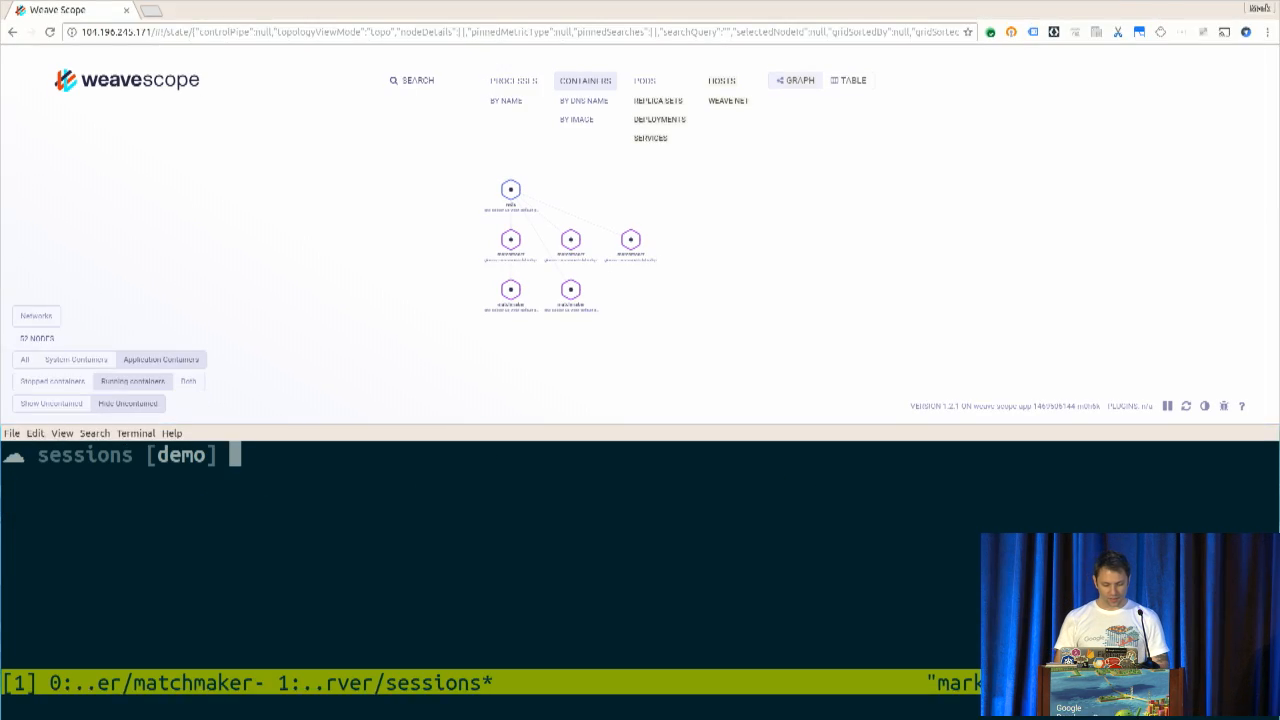
# Deploy the sessions Redis with make deploy-redis, then the sessions service with make deploy
pyautogui.write('make d')
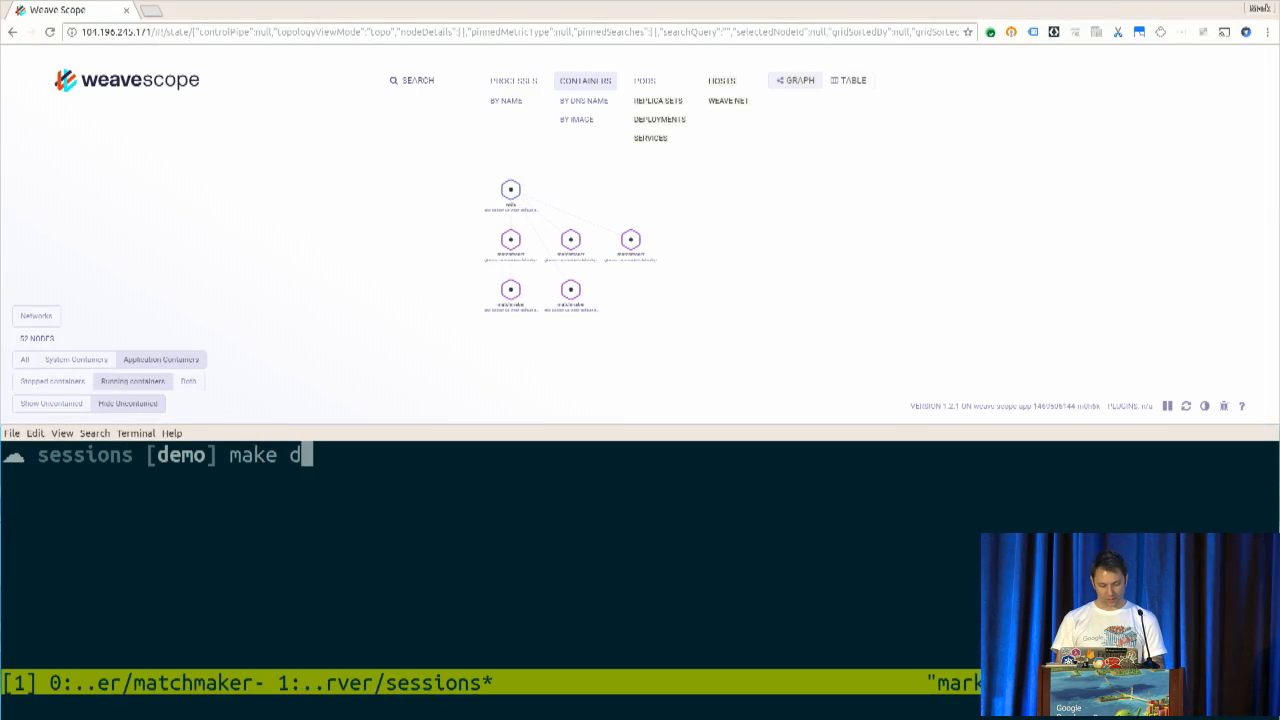
pyautogui.write('eploy-')
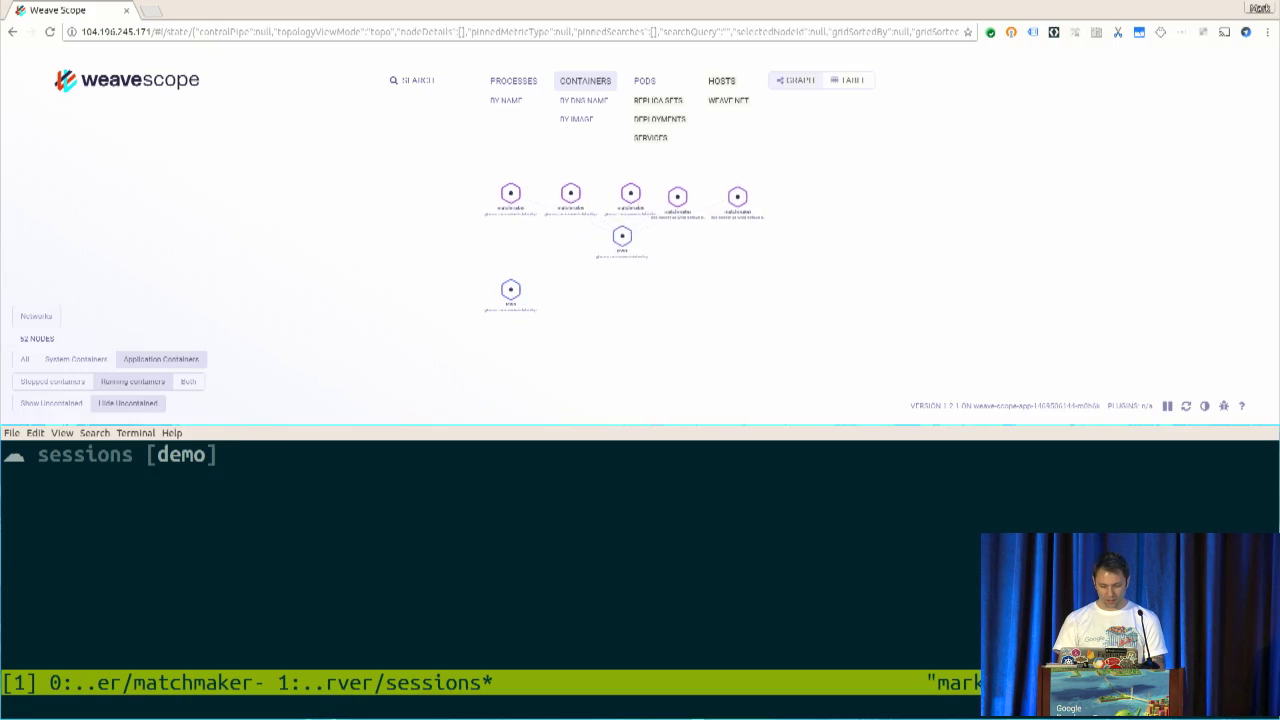
pyautogui.write('make deploy-r')
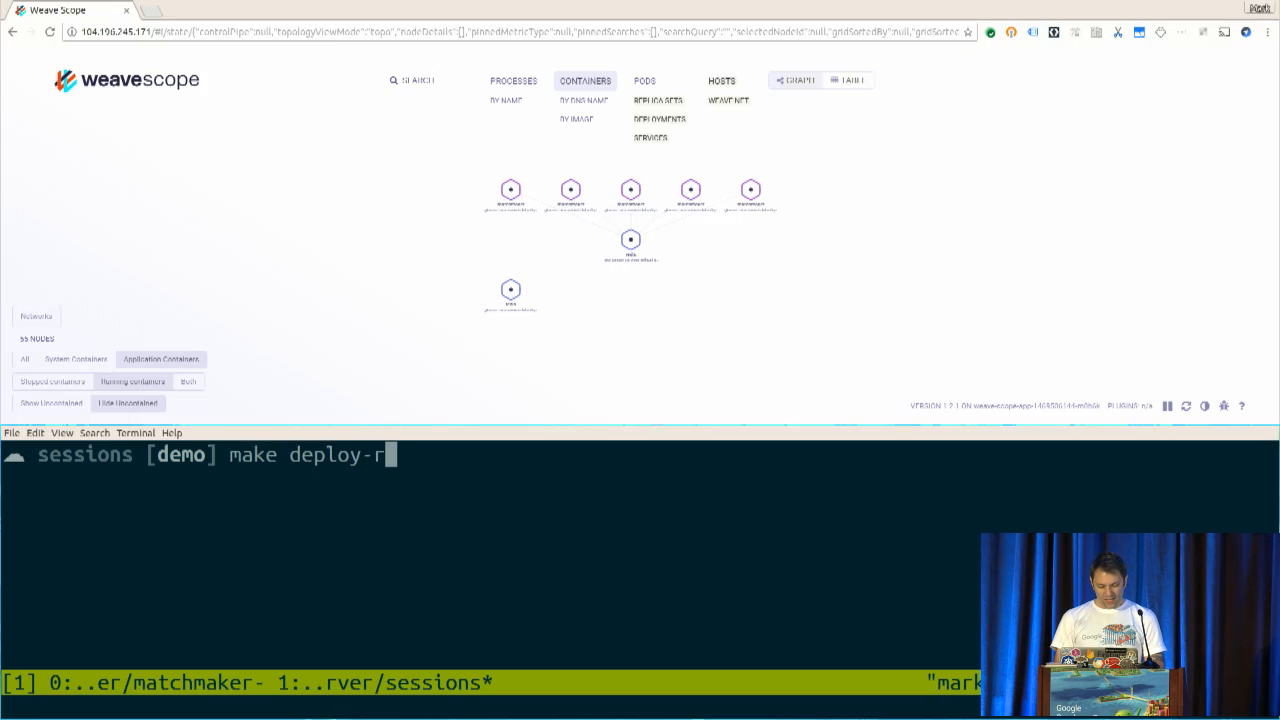
pyautogui.press('Return')
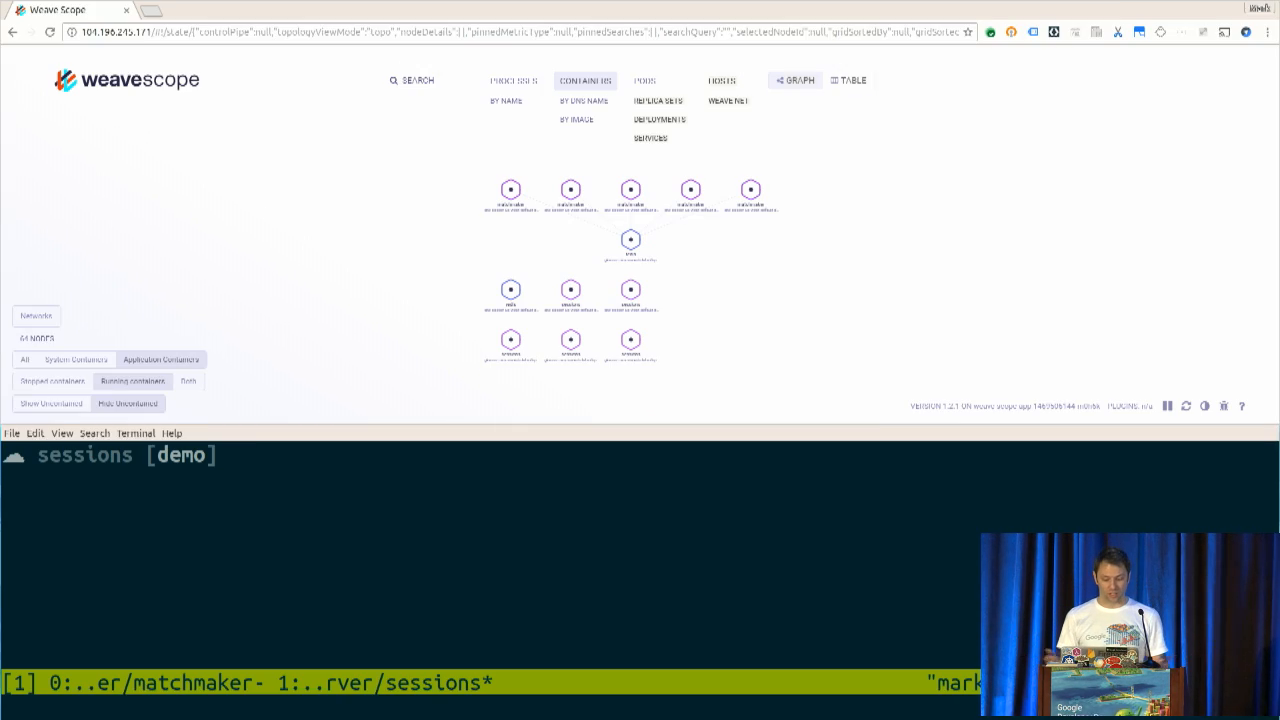
pyautogui.write('make deploy-')
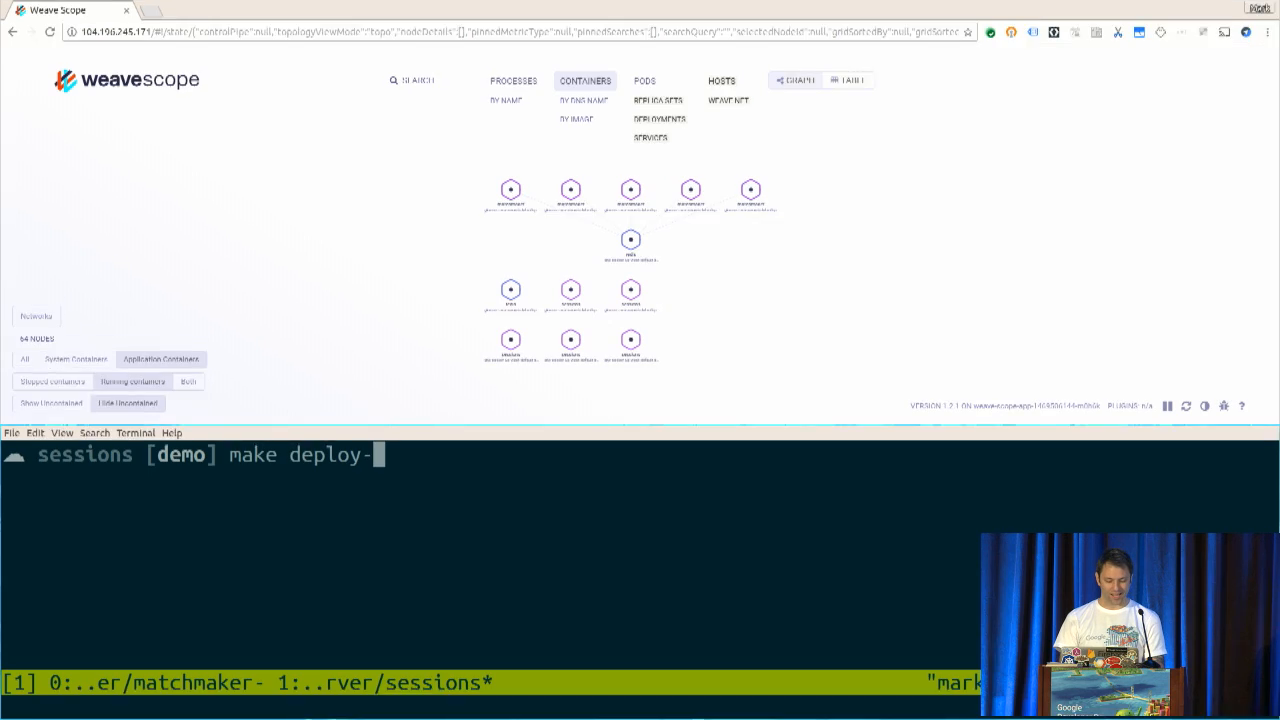
pyautogui.press('Return')
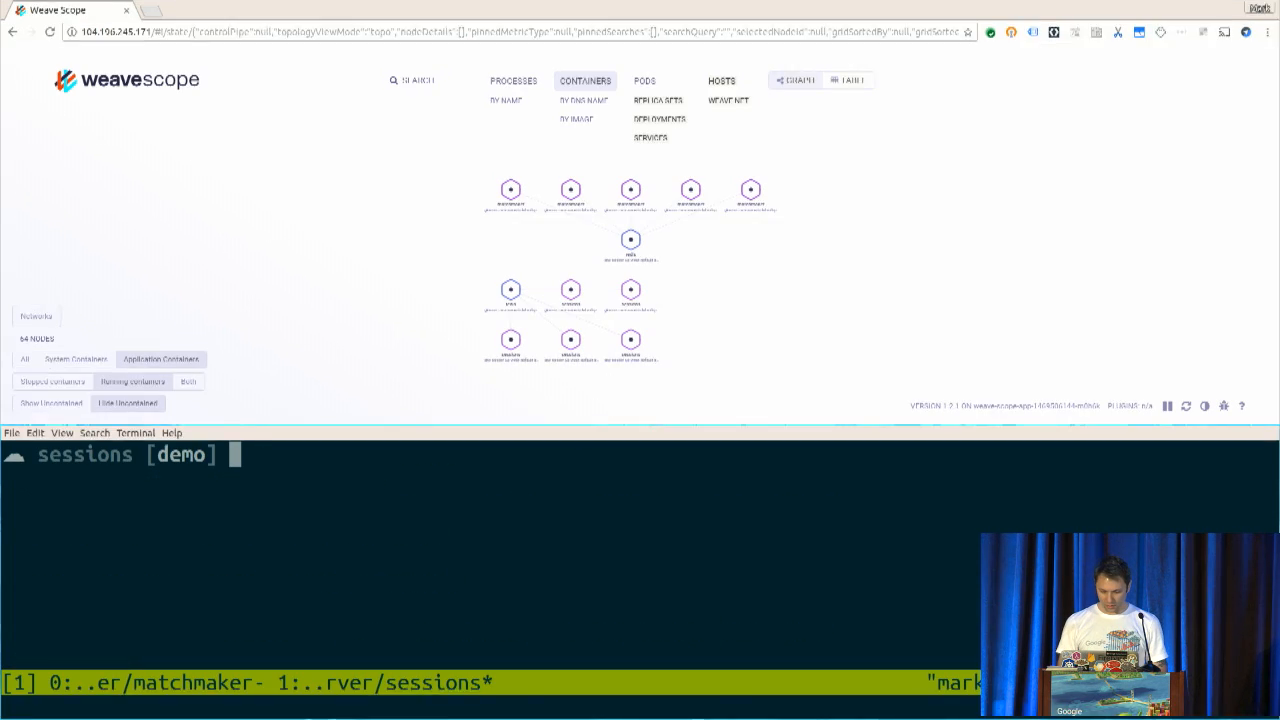
# List services with kubectl get svc and copy the matchmaker external IP 104.196.240.58
pyautogui.write('kubectl get s')
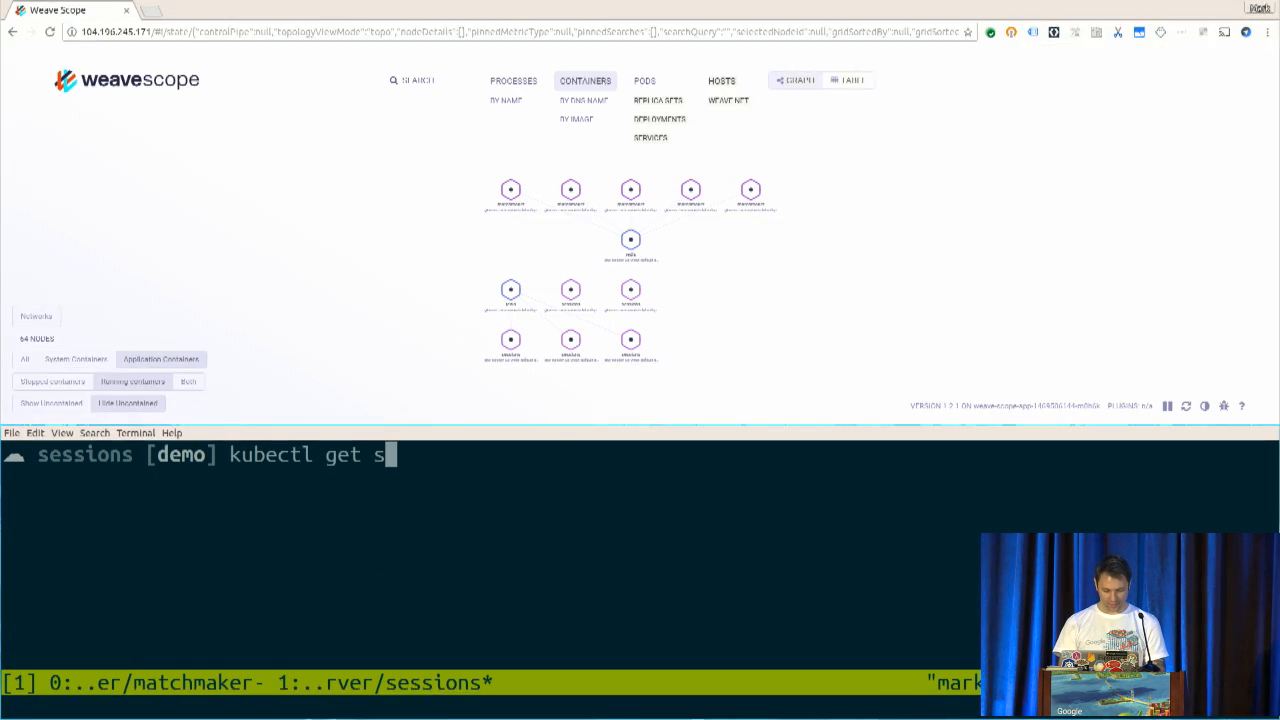
pyautogui.press('Return')
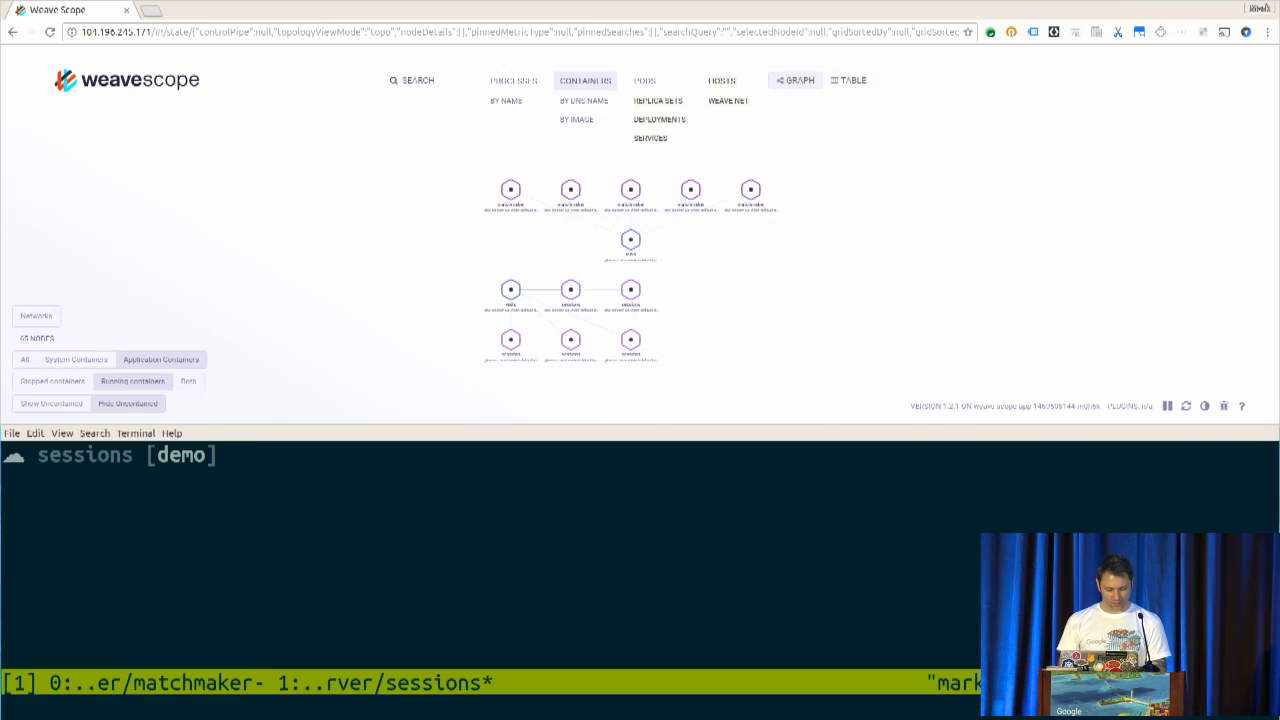
pyautogui.write('kubectl get svc')
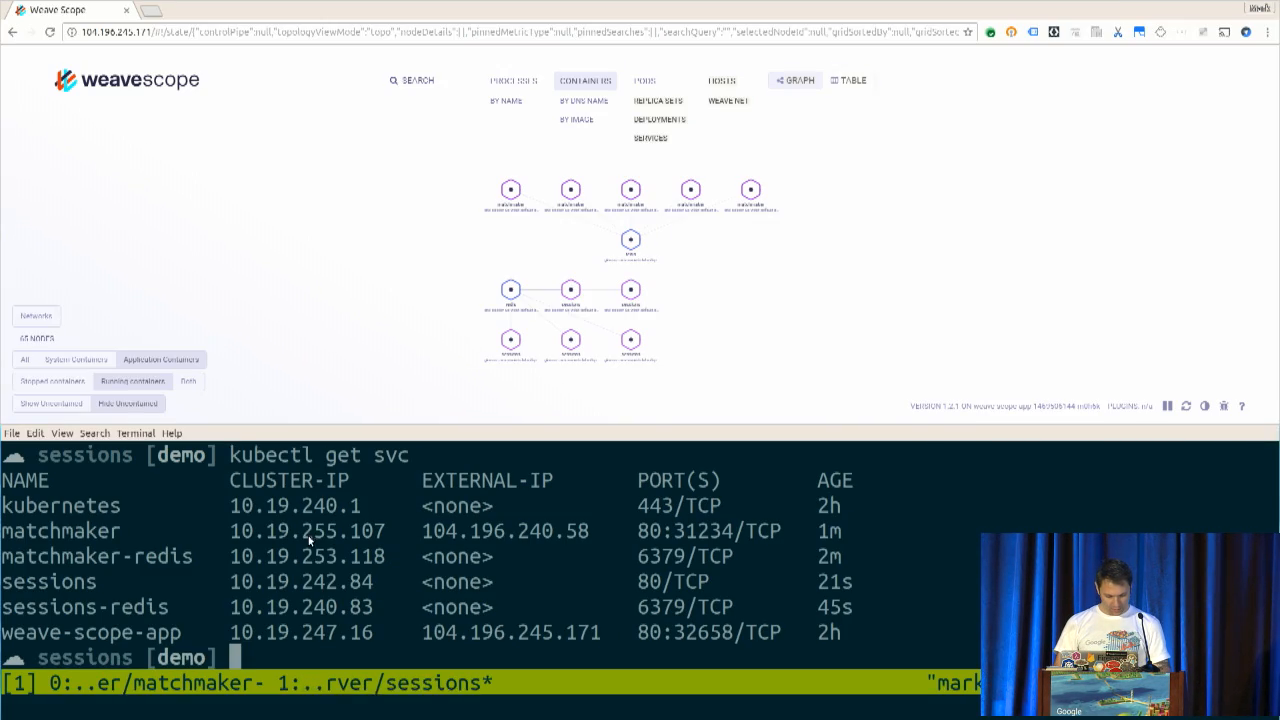
pyautogui.doubleClick(505, 531)
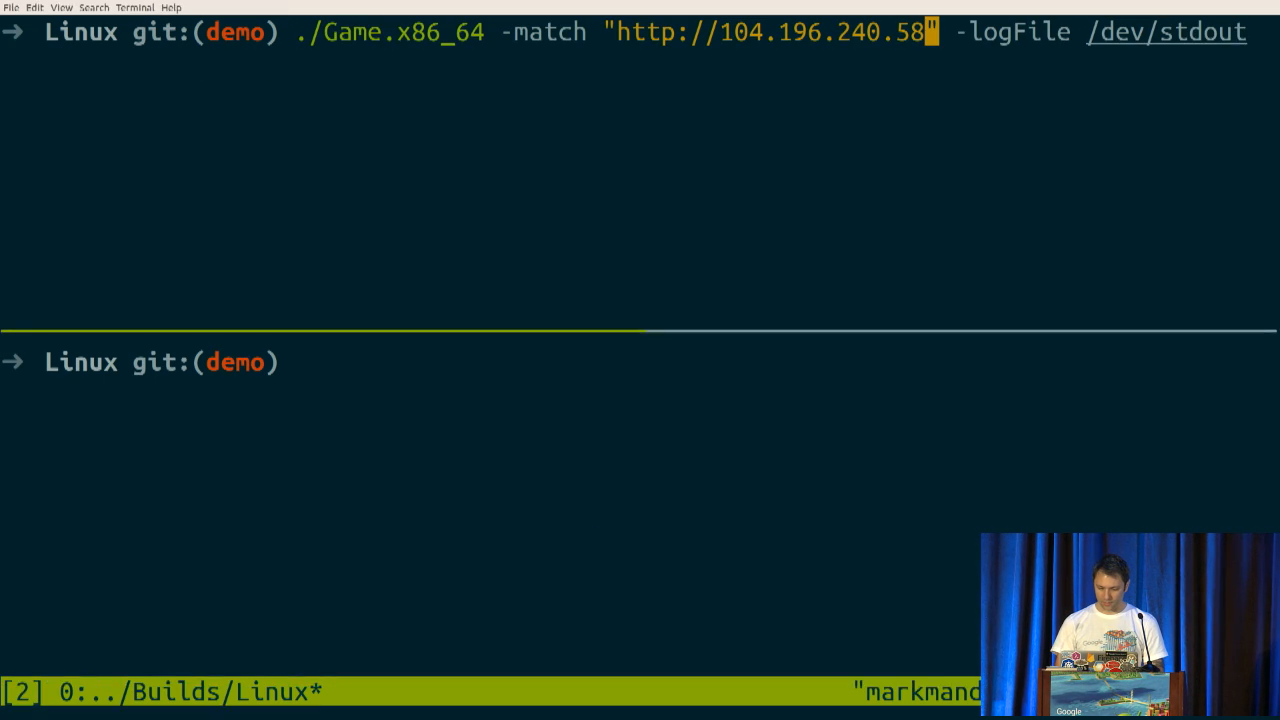
# Launch the first game client against matchmaker IP 104.196.240.58 and accept the launcher settings
pyautogui.press('BackSpace')
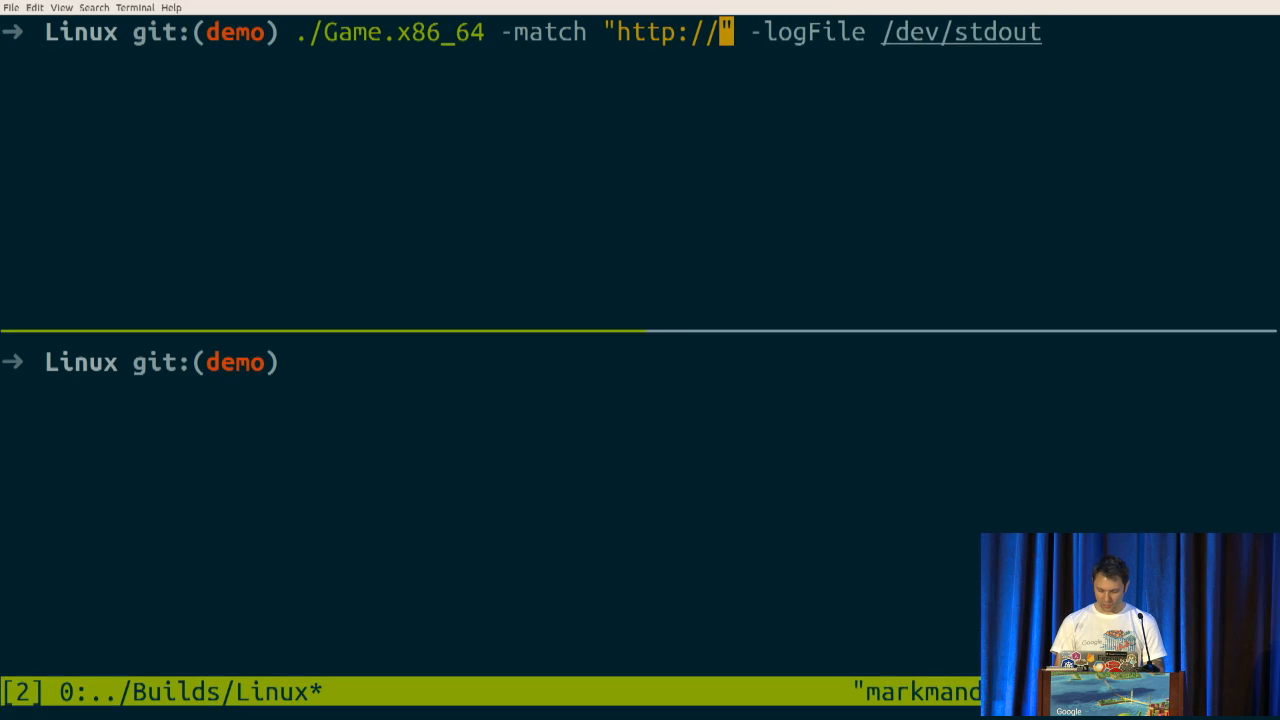
pyautogui.press('Return')
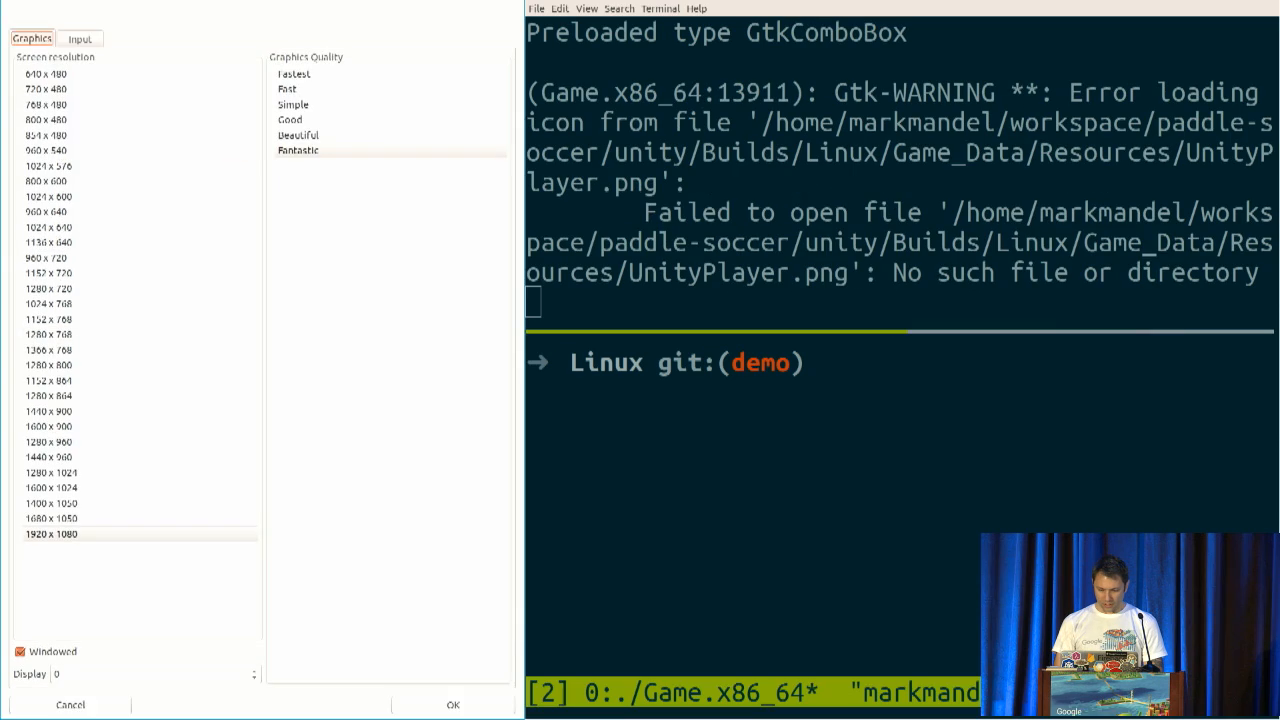
pyautogui.click(452, 704)
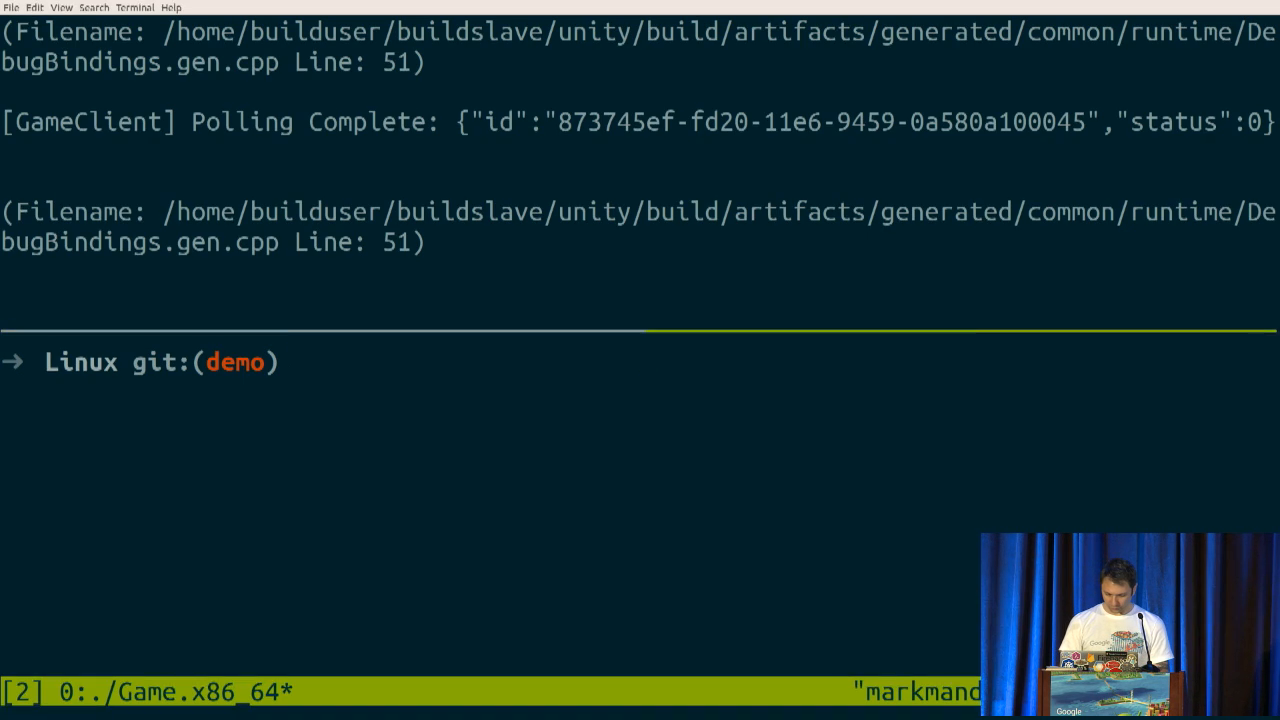
pyautogui.write('./Game.x86_64 -match "http://104.196.240.58" -logFile /dev/stdout')
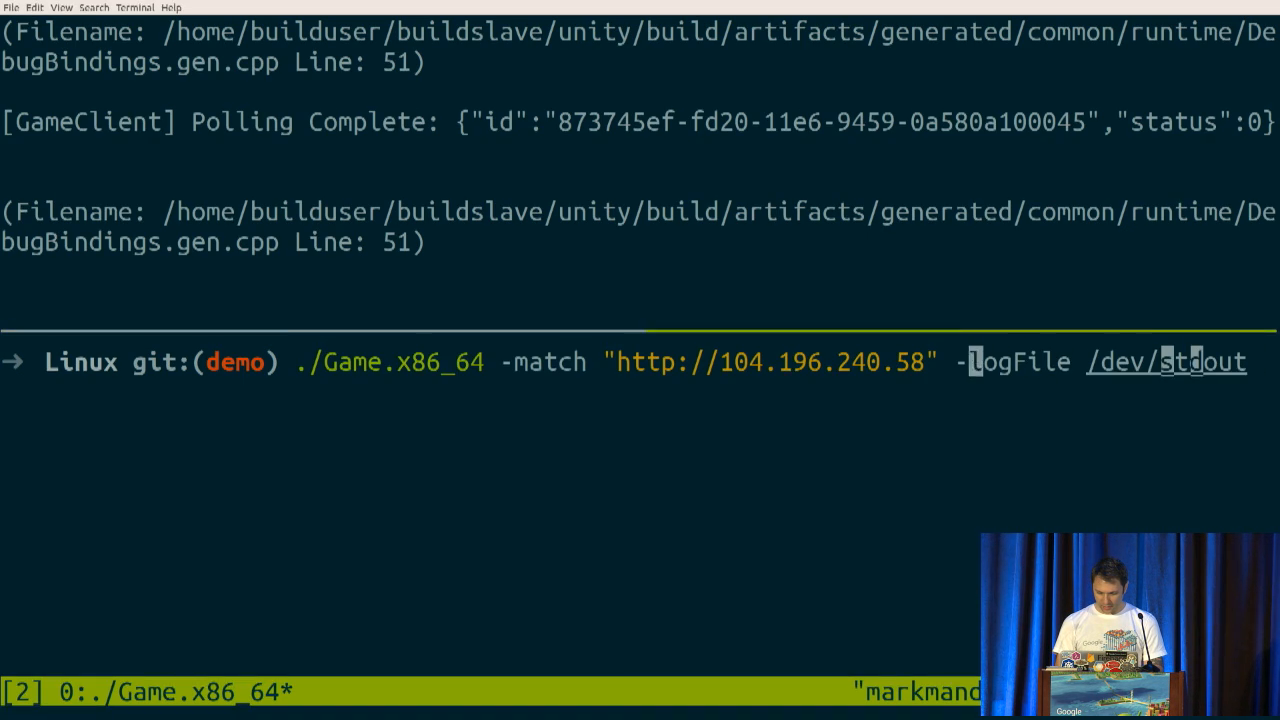
pyautogui.press('ctrl+w')
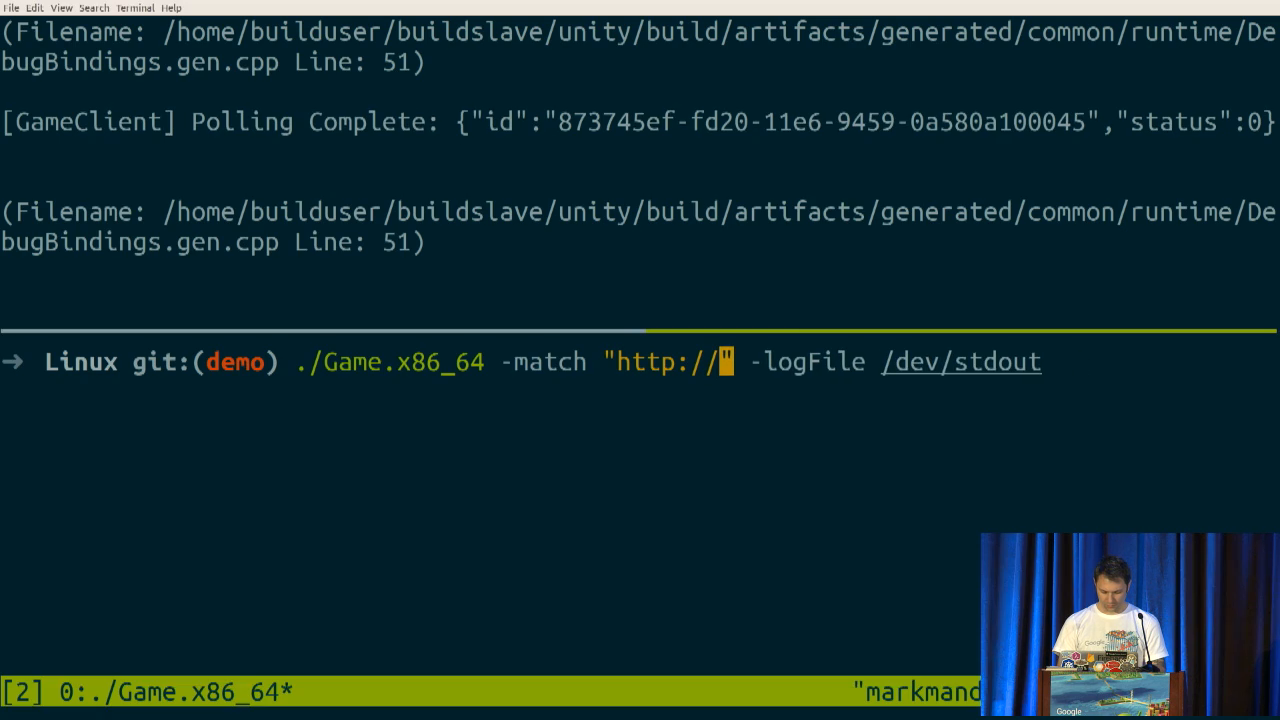
pyautogui.press('Return')
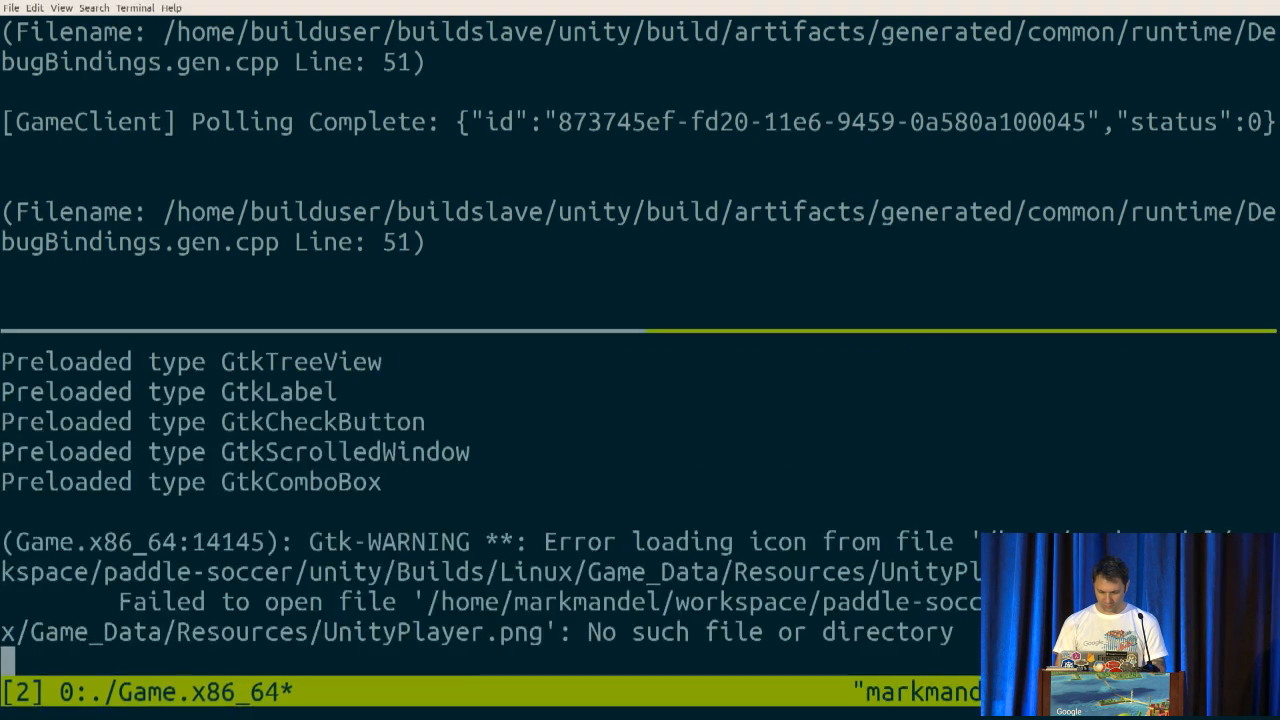